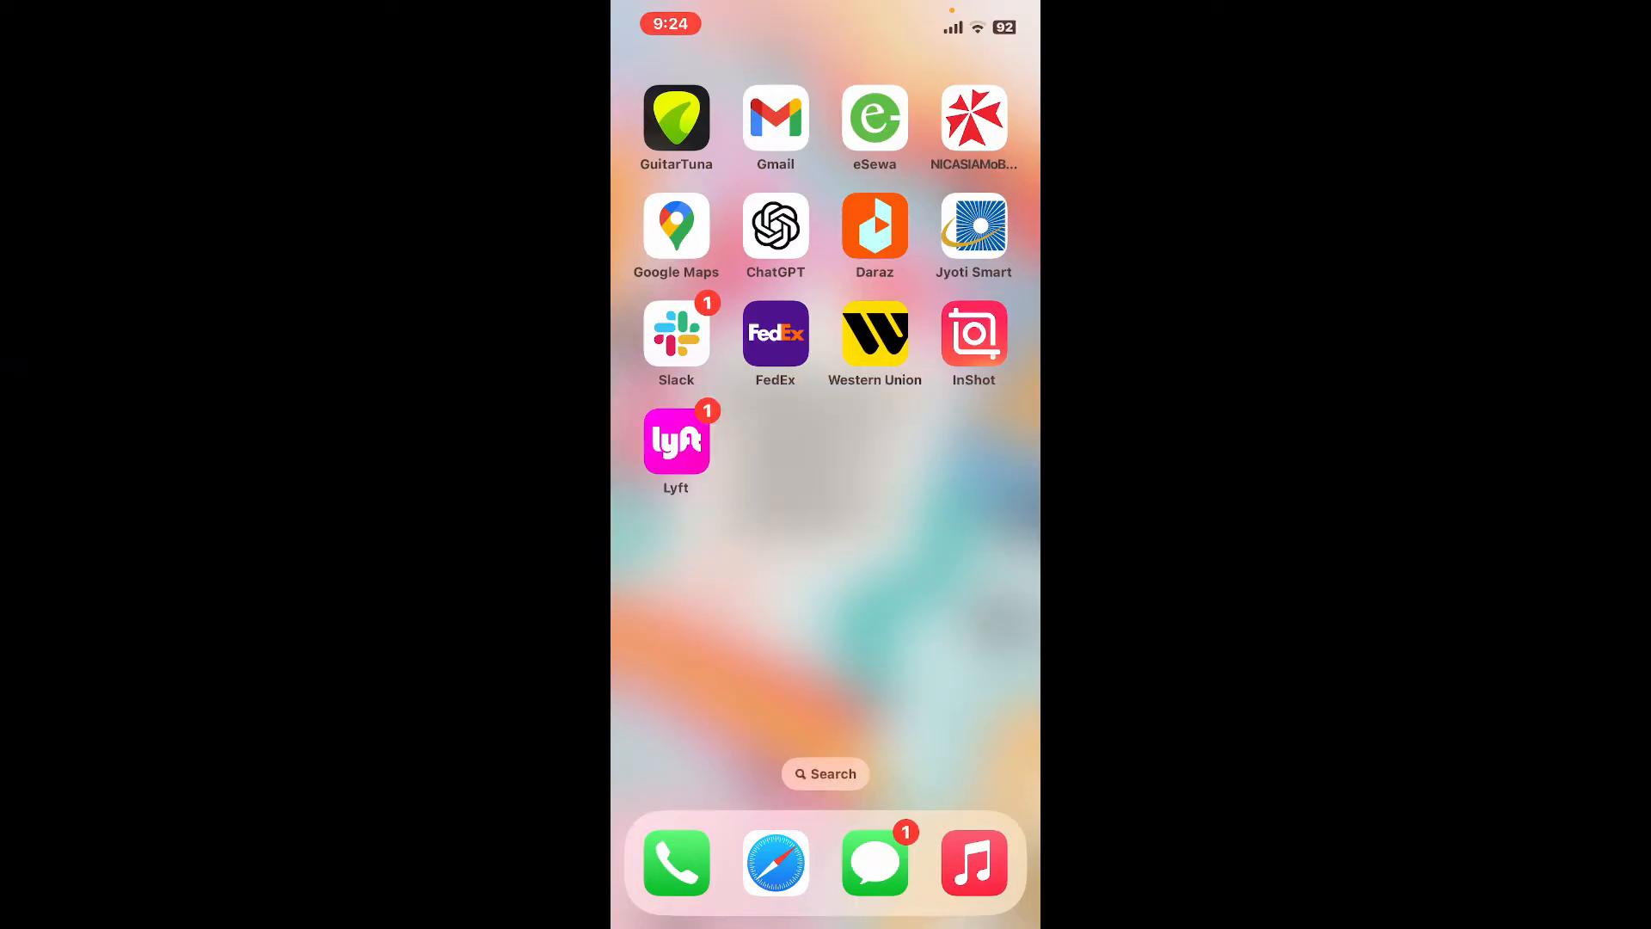
Step: Launch Lyft and go through the account menu to the Gift cards page
left_click(675, 439)
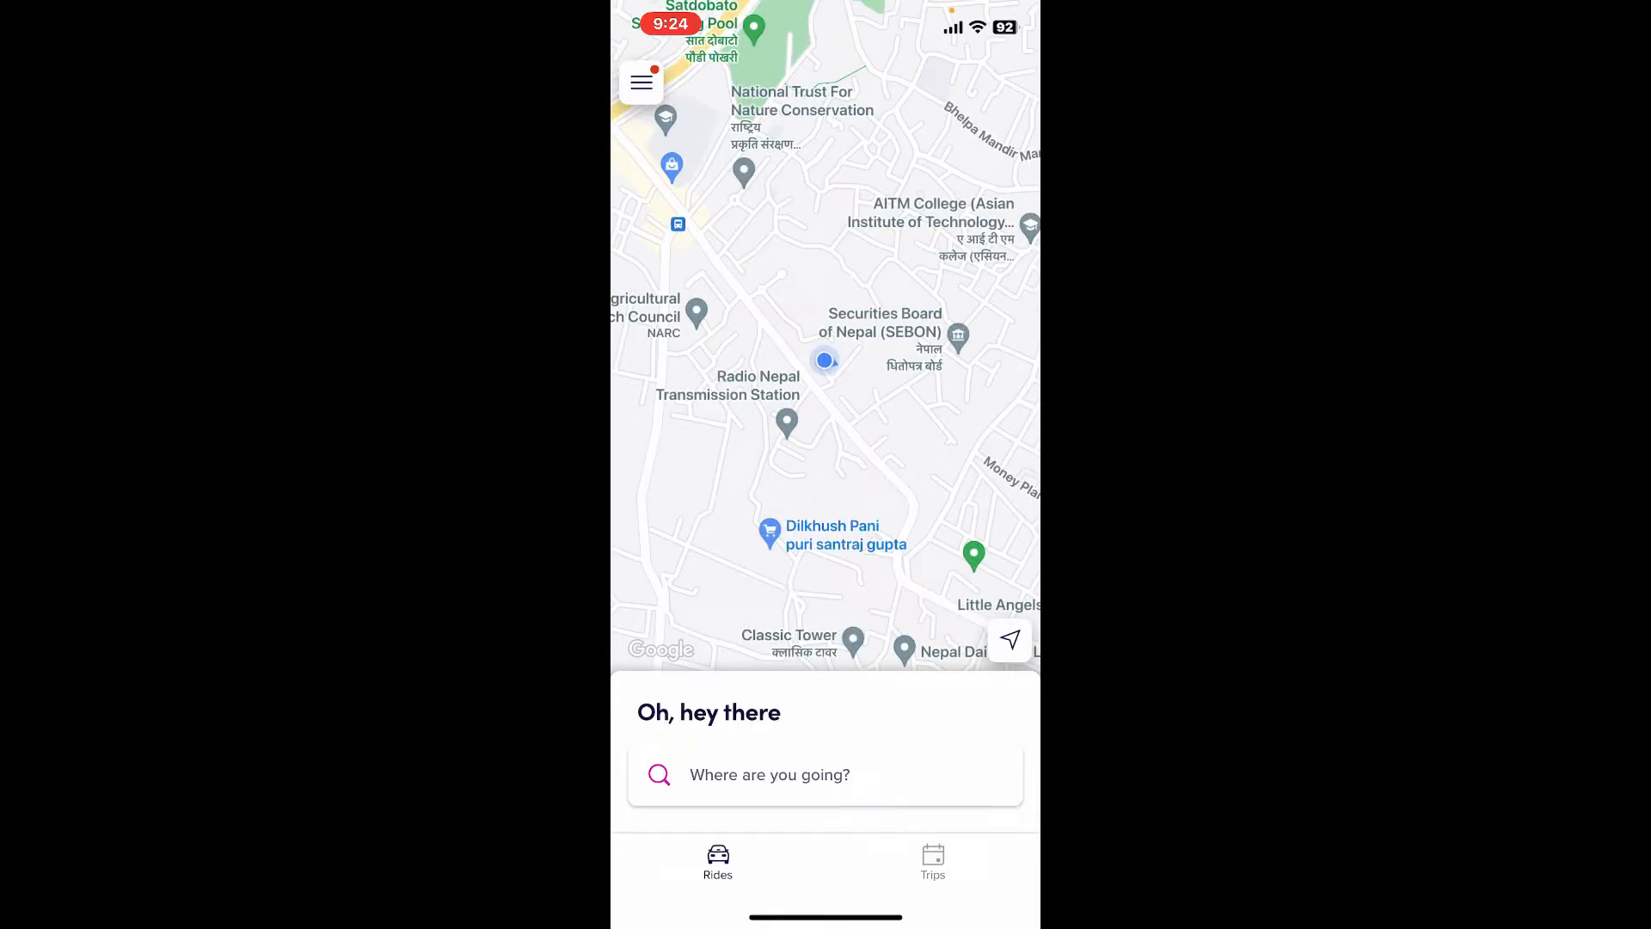
left_click(641, 83)
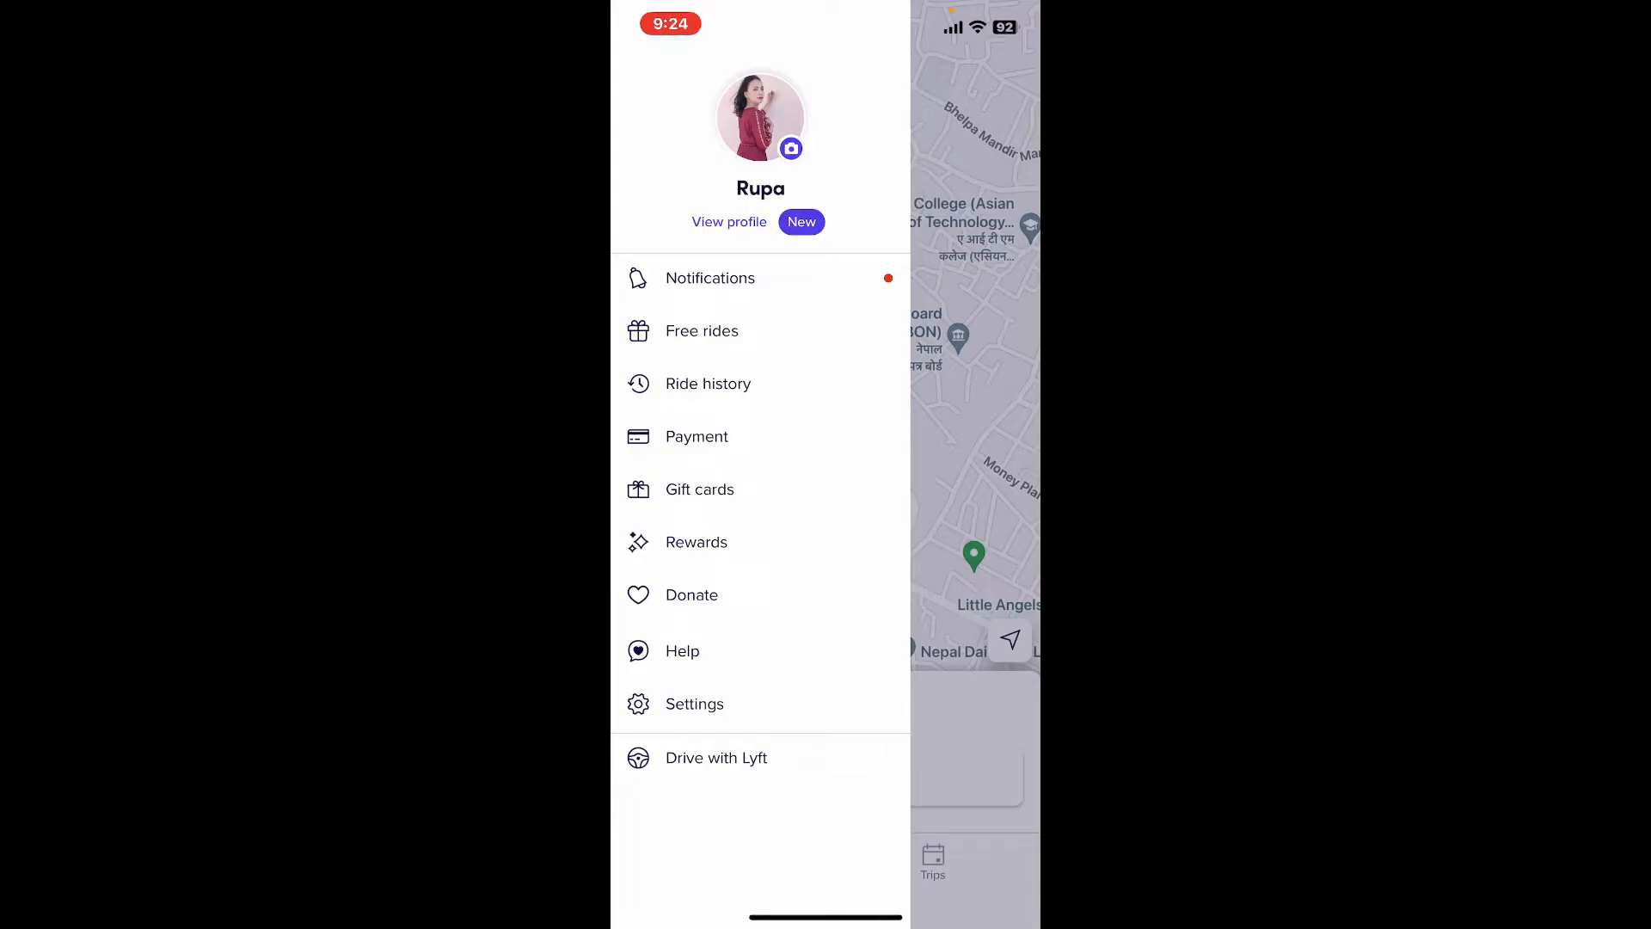
left_click(699, 488)
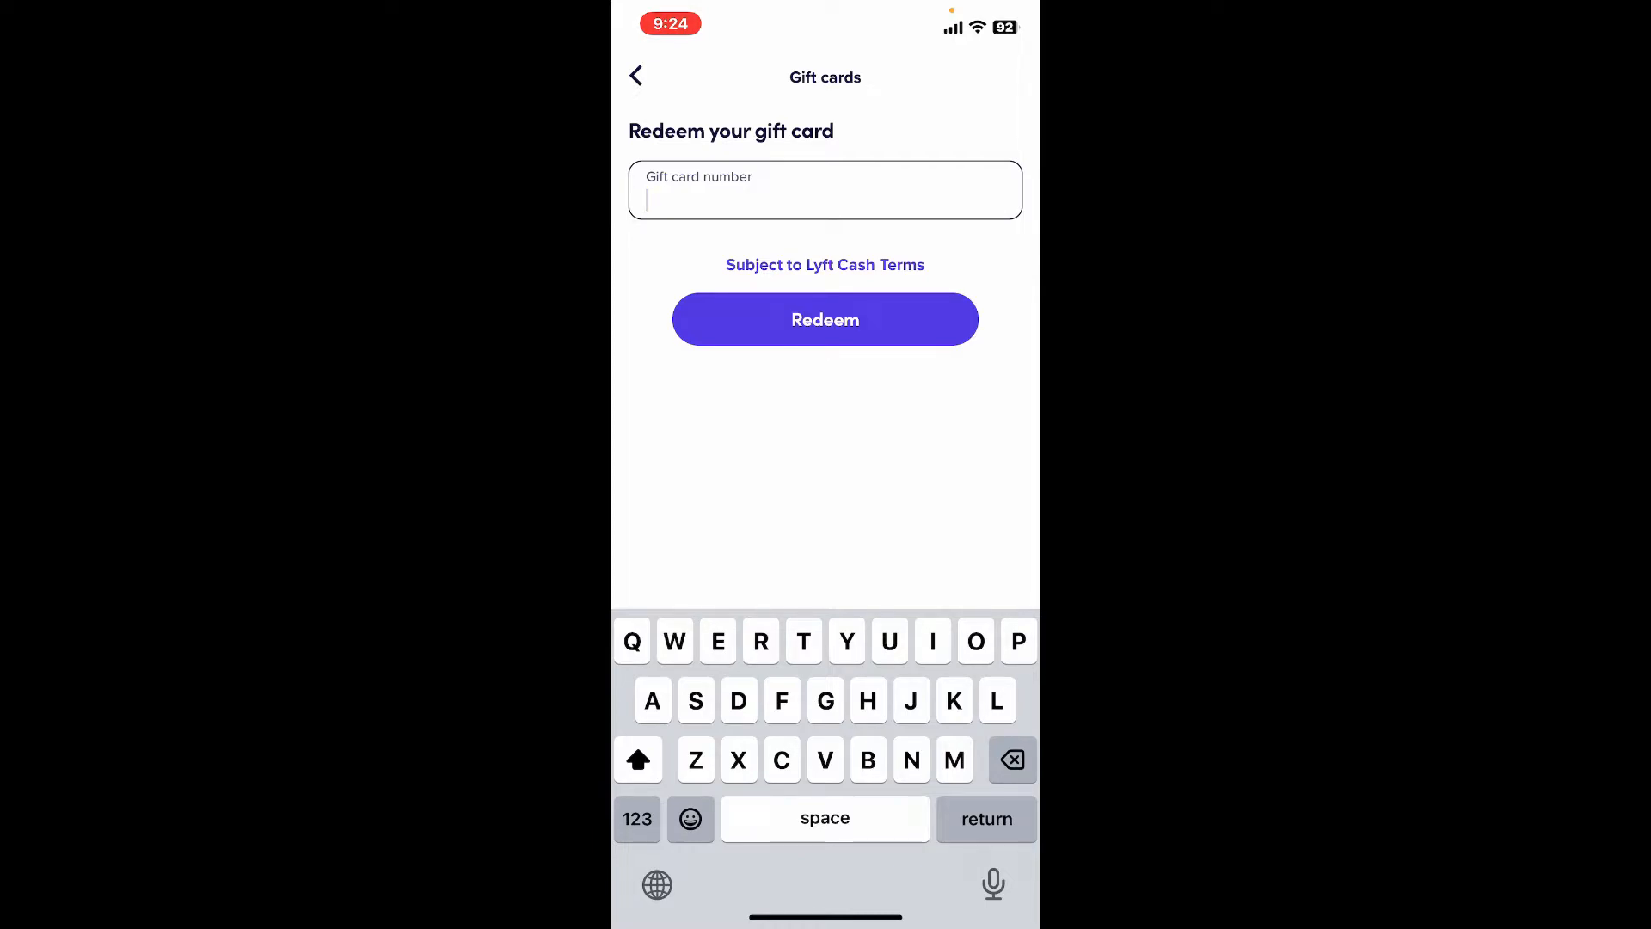
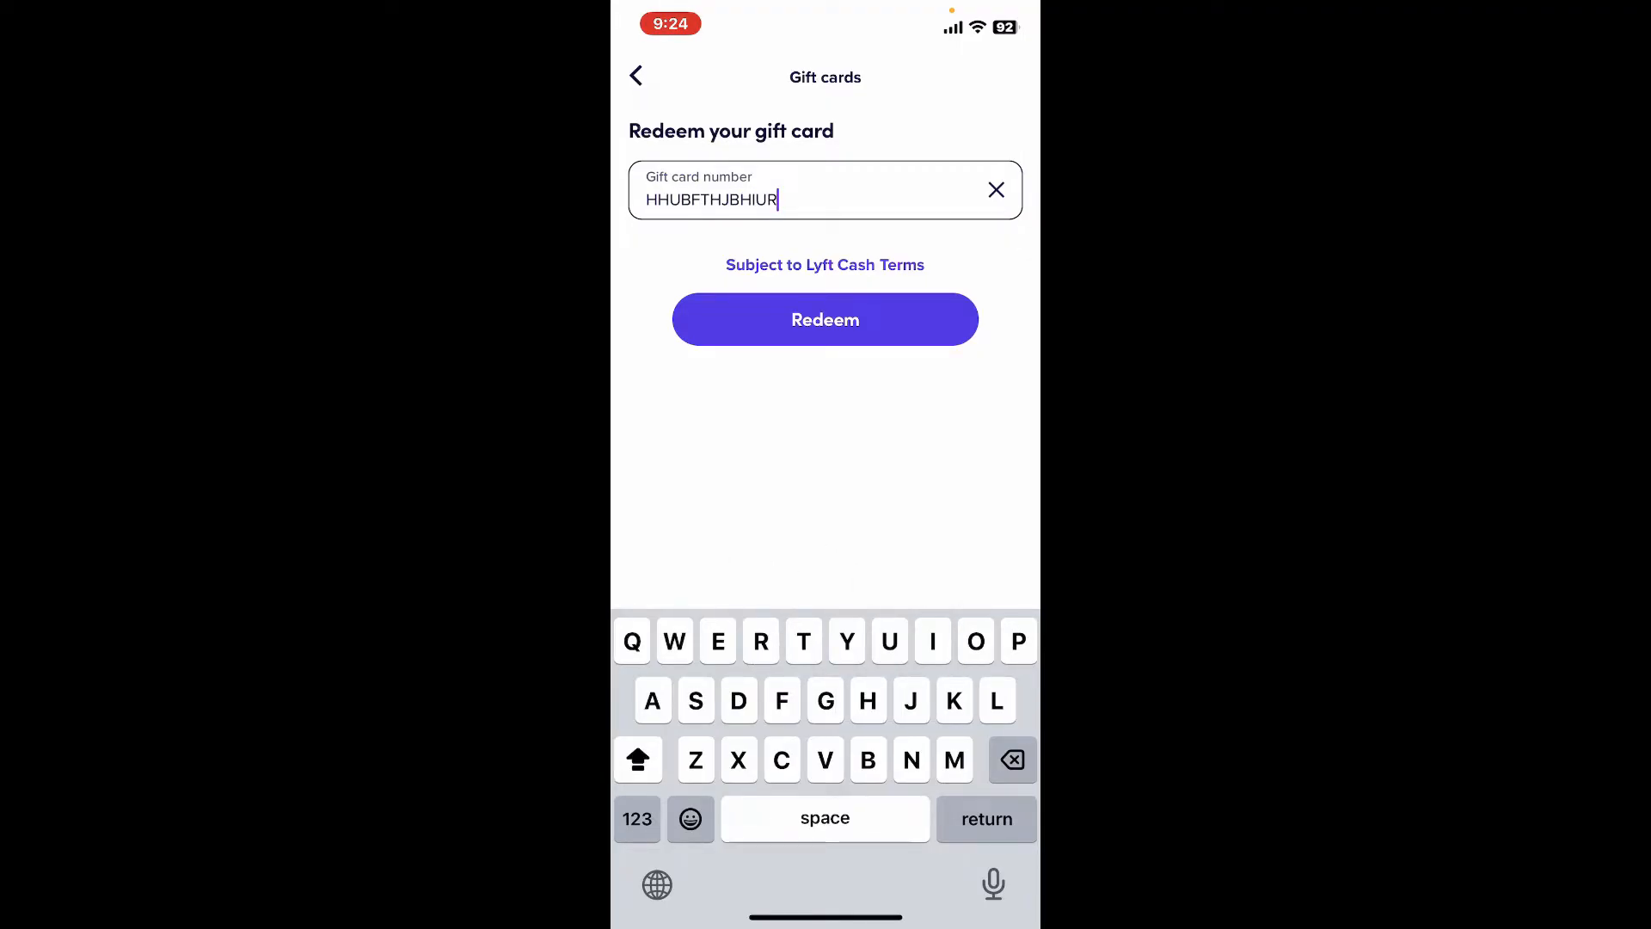